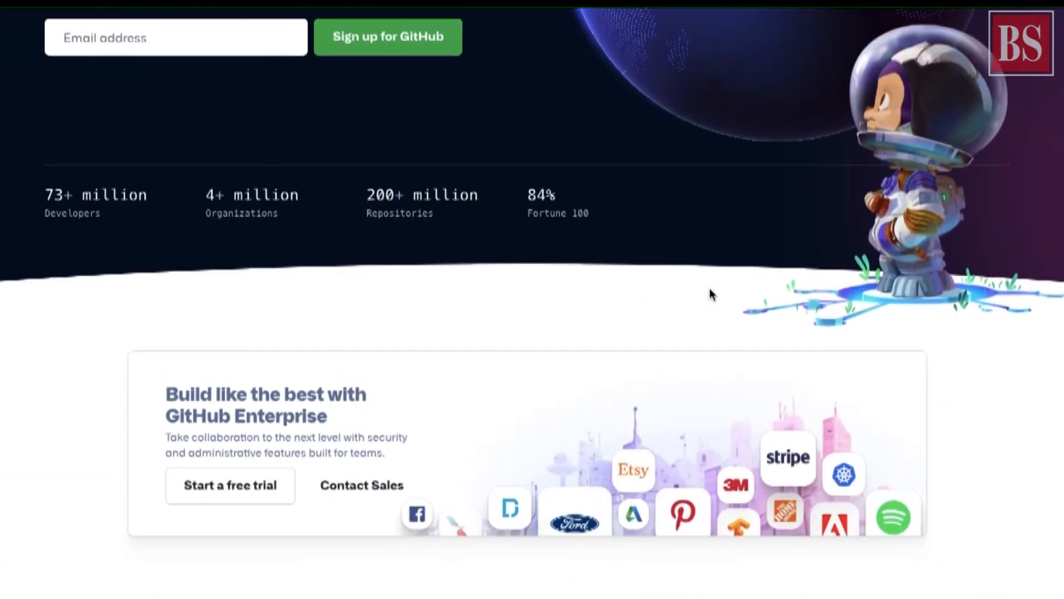
# Switch the phone mockup from the Light theme to the Colored variant, showing the yellow spending screen
pyautogui.scroll(-3)
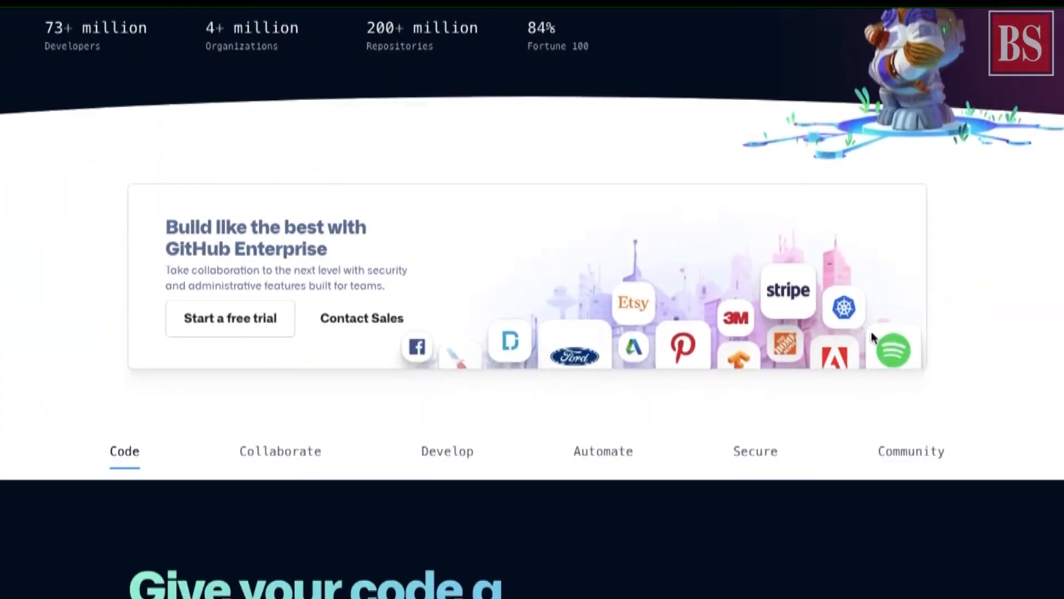
pyautogui.scroll(-3)
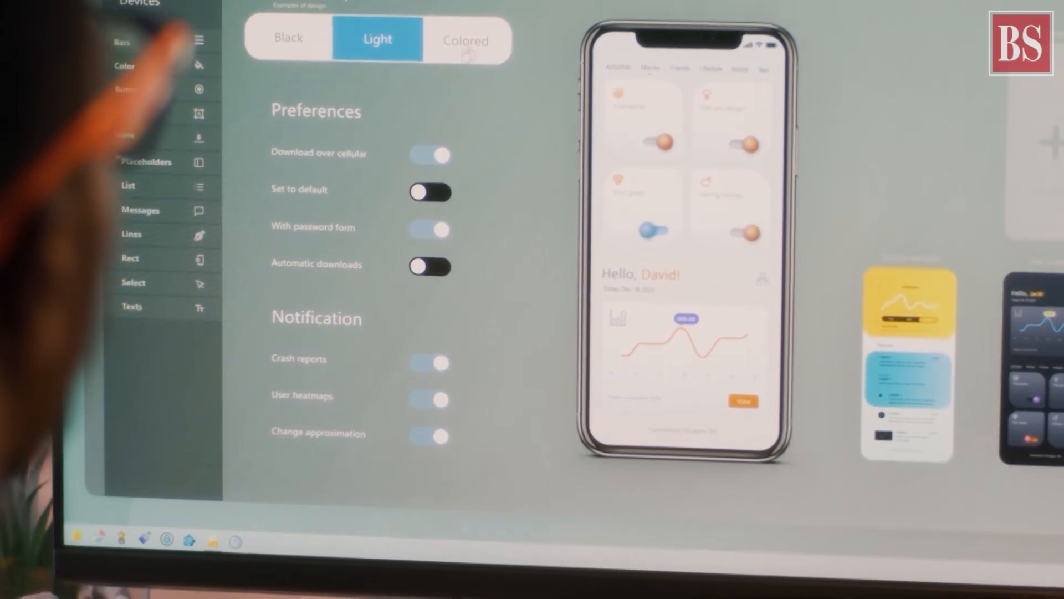
pyautogui.click(465, 40)
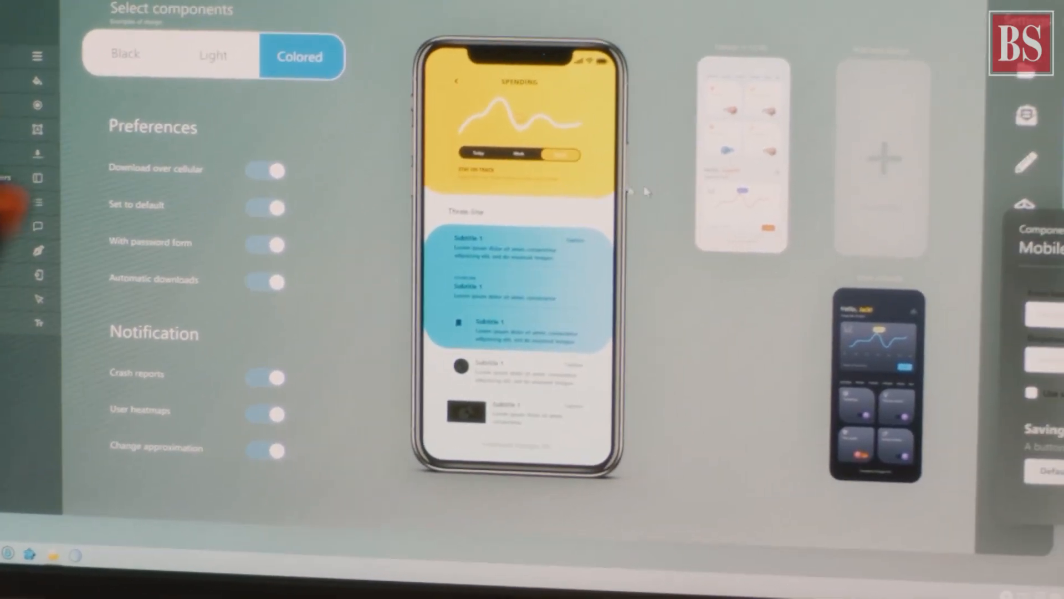